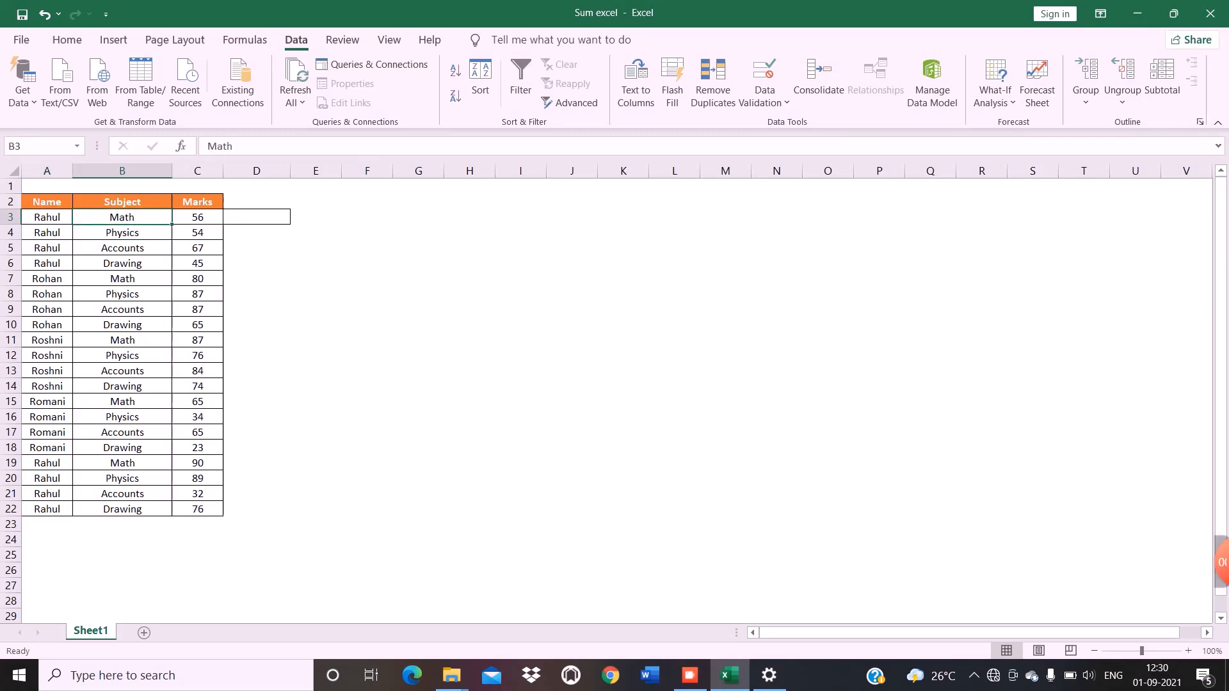
Add Physics on a second line below Math in cell B3 using an Alt+Enter line break.
{"action": "double_click", "coordinate": [121, 217]}
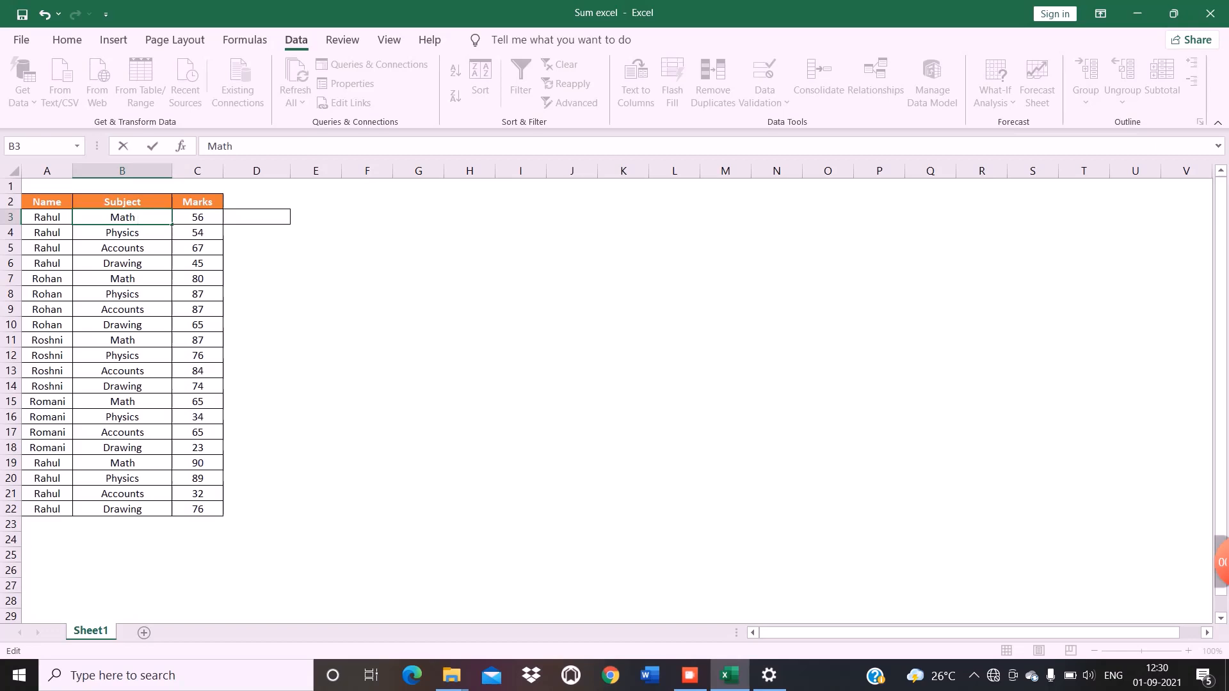
{"action": "type", "text": "P"}
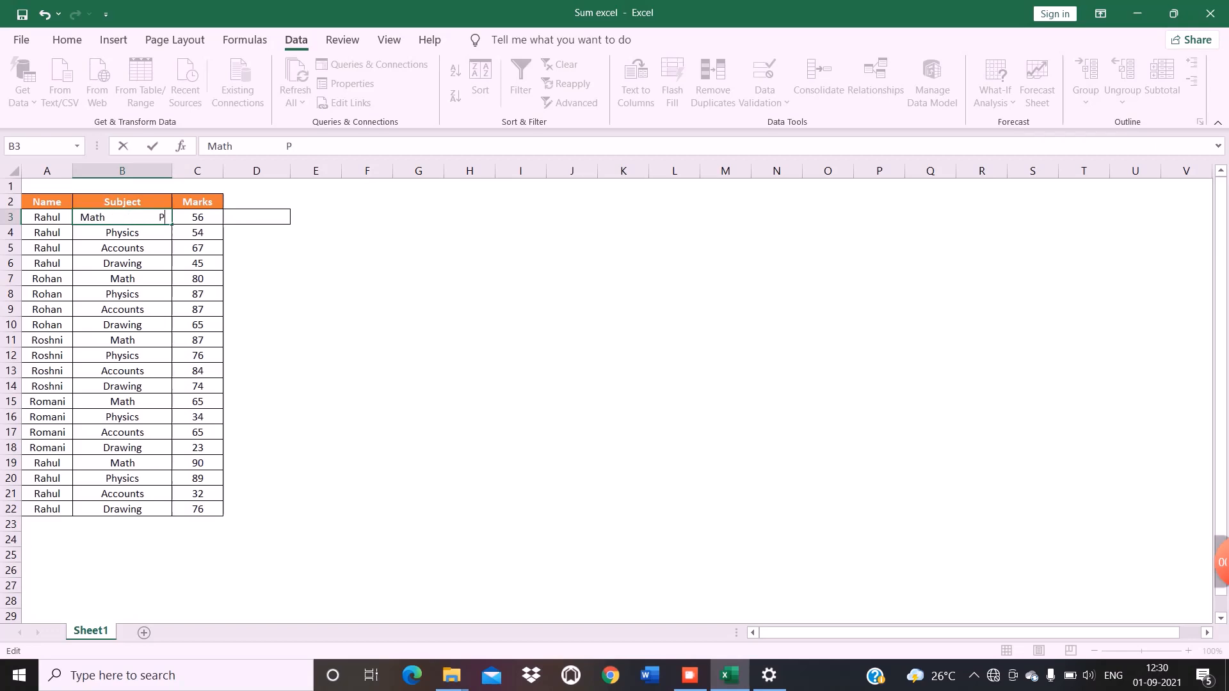
{"action": "type", "text": "hysics"}
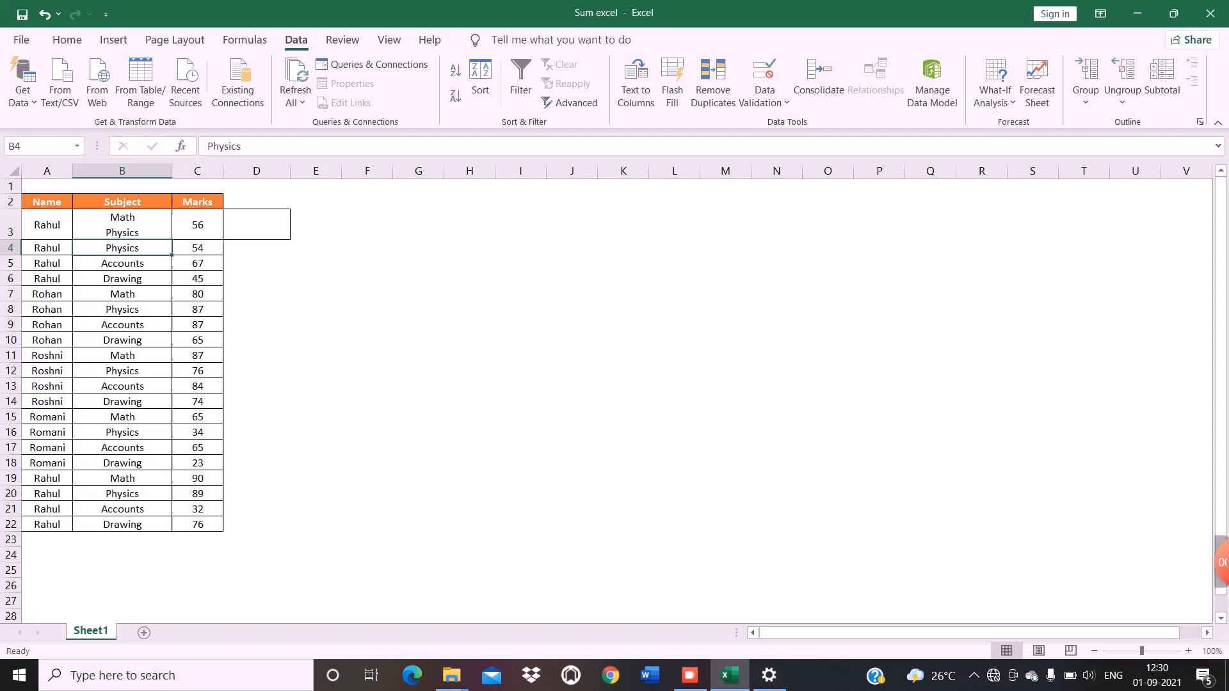
{"action": "left_click", "coordinate": [122, 225]}
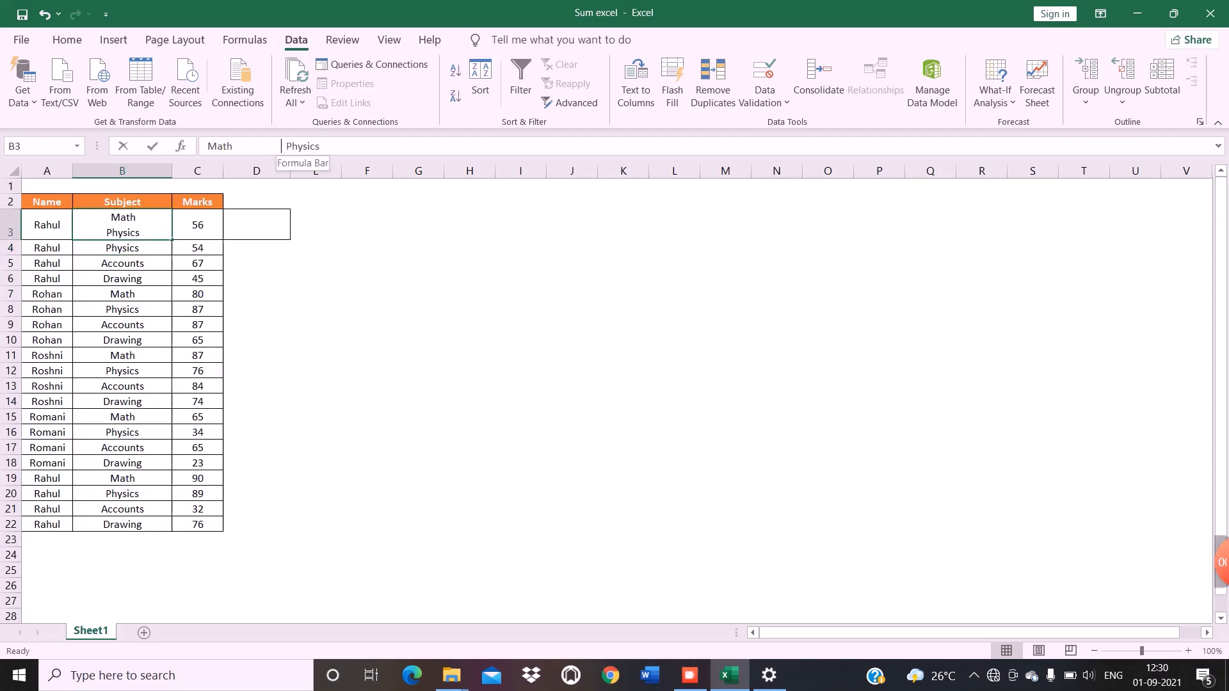
{"action": "double_click", "coordinate": [123, 228]}
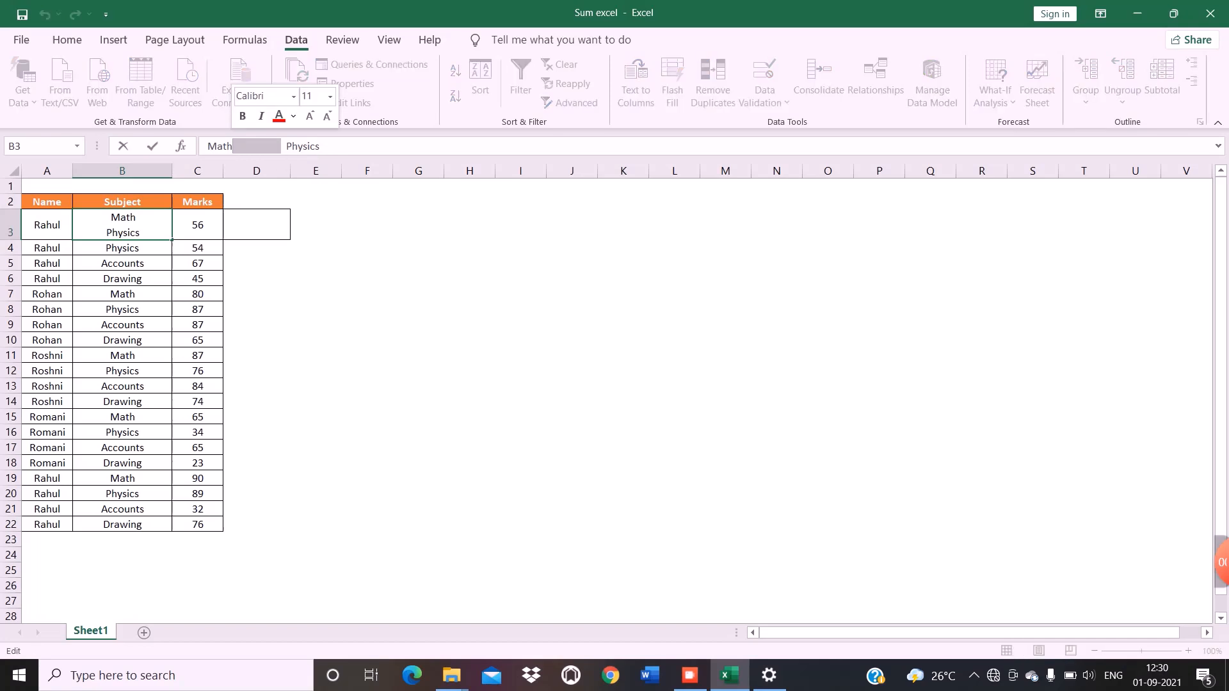
{"action": "left_click", "coordinate": [256, 226]}
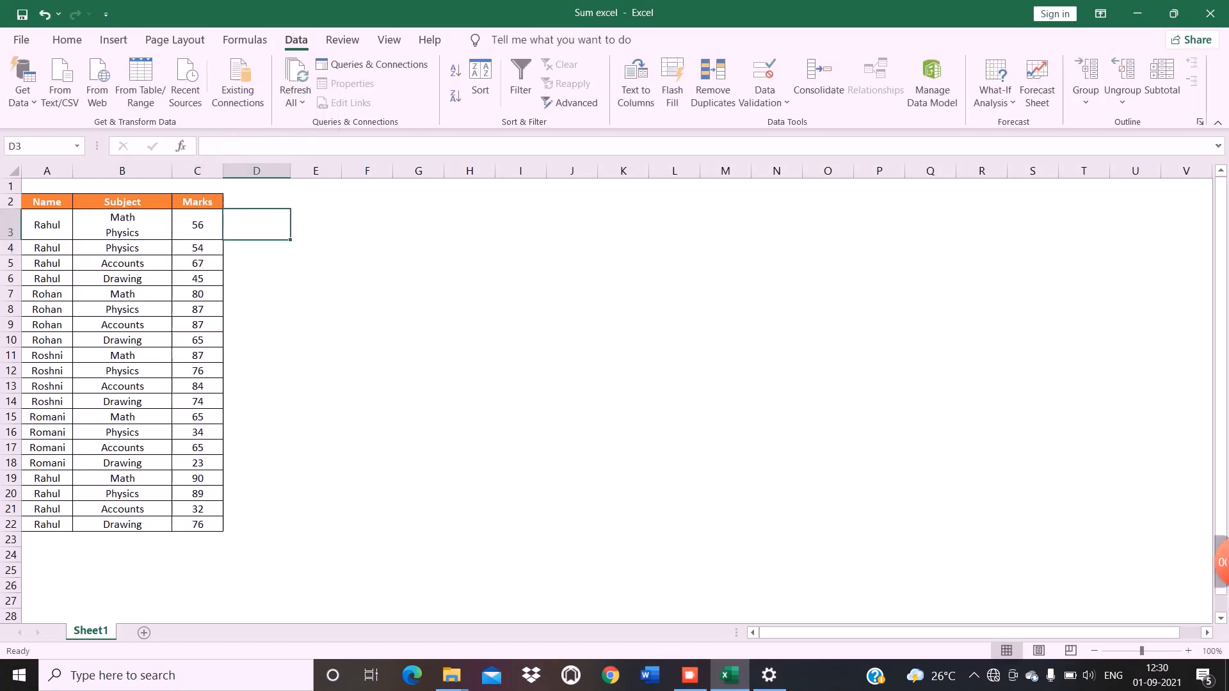
Enter Maths and Physics on two lines in cell D3, then reselect D3 to verify.
{"action": "type", "text": "Maths"}
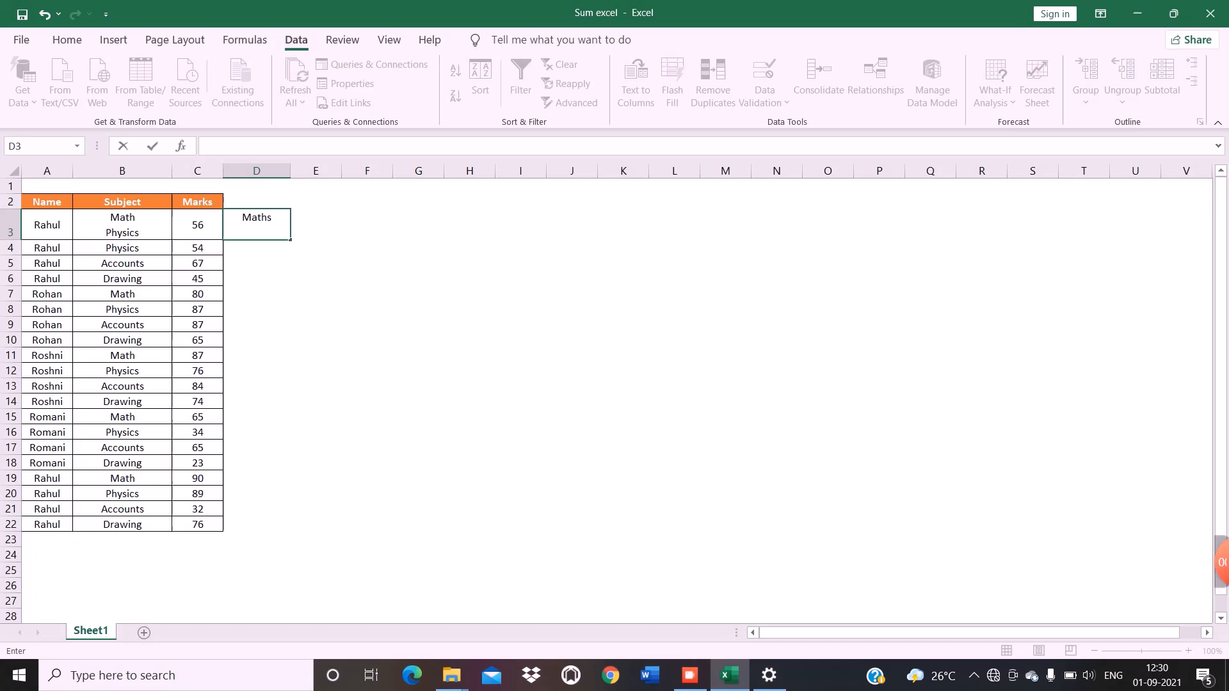
{"action": "type", "text": "Physics"}
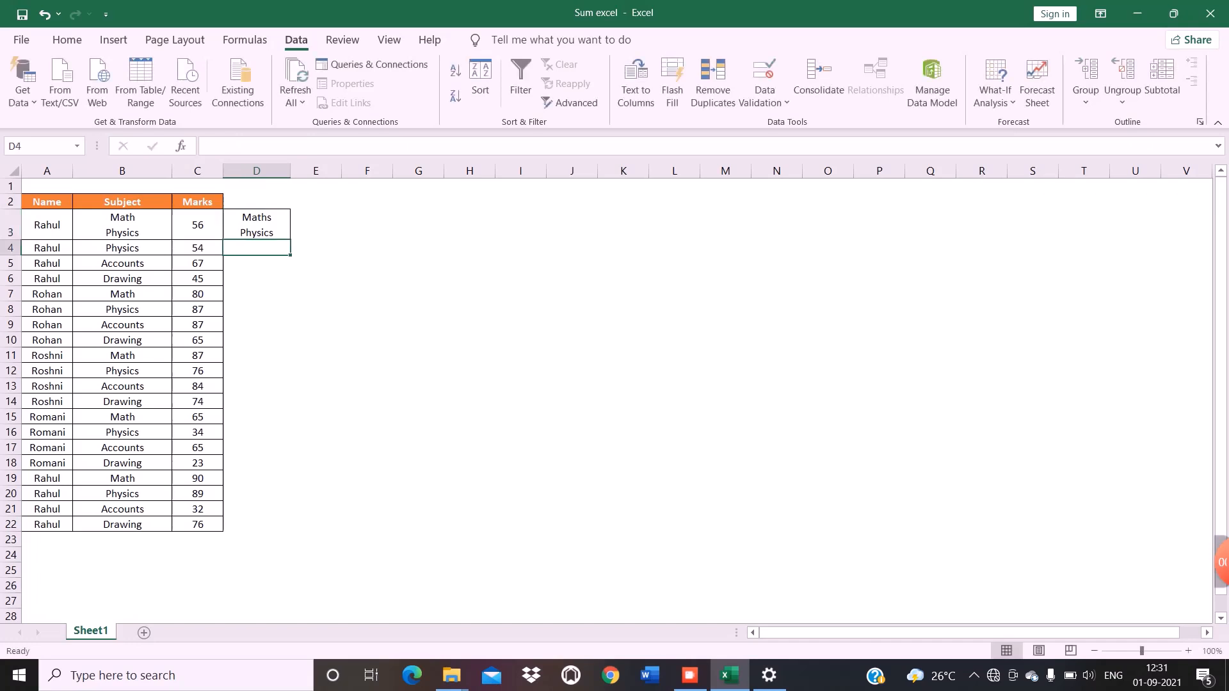
{"action": "left_click", "coordinate": [256, 225]}
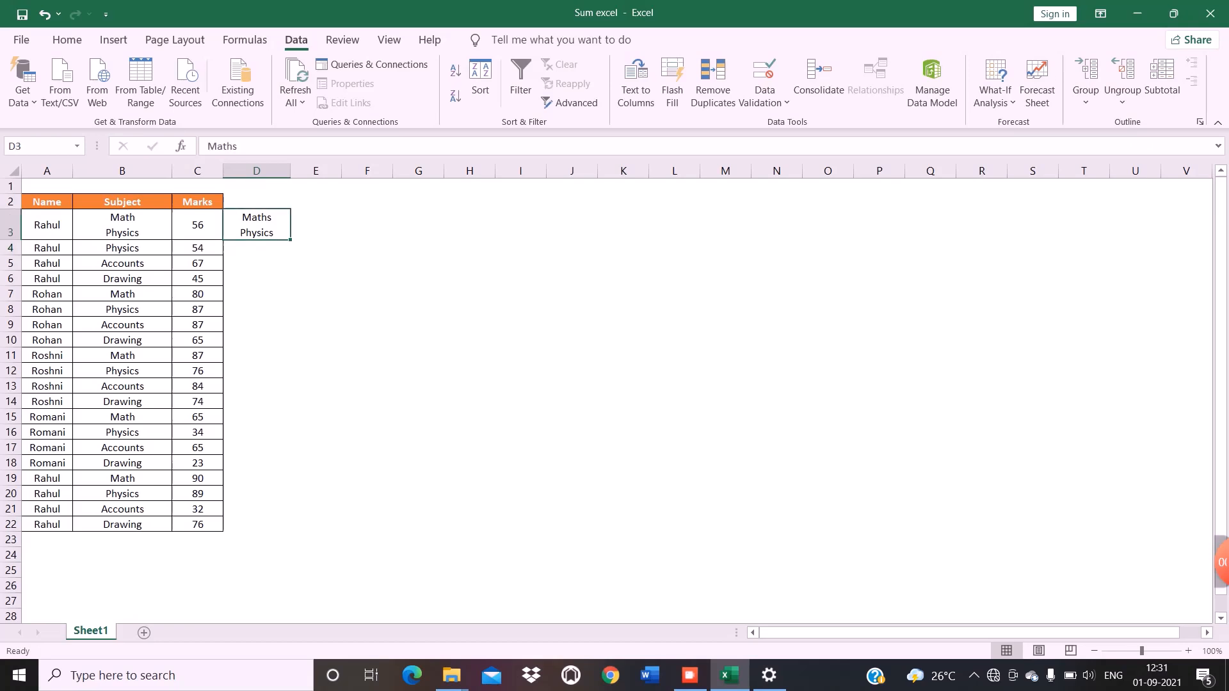